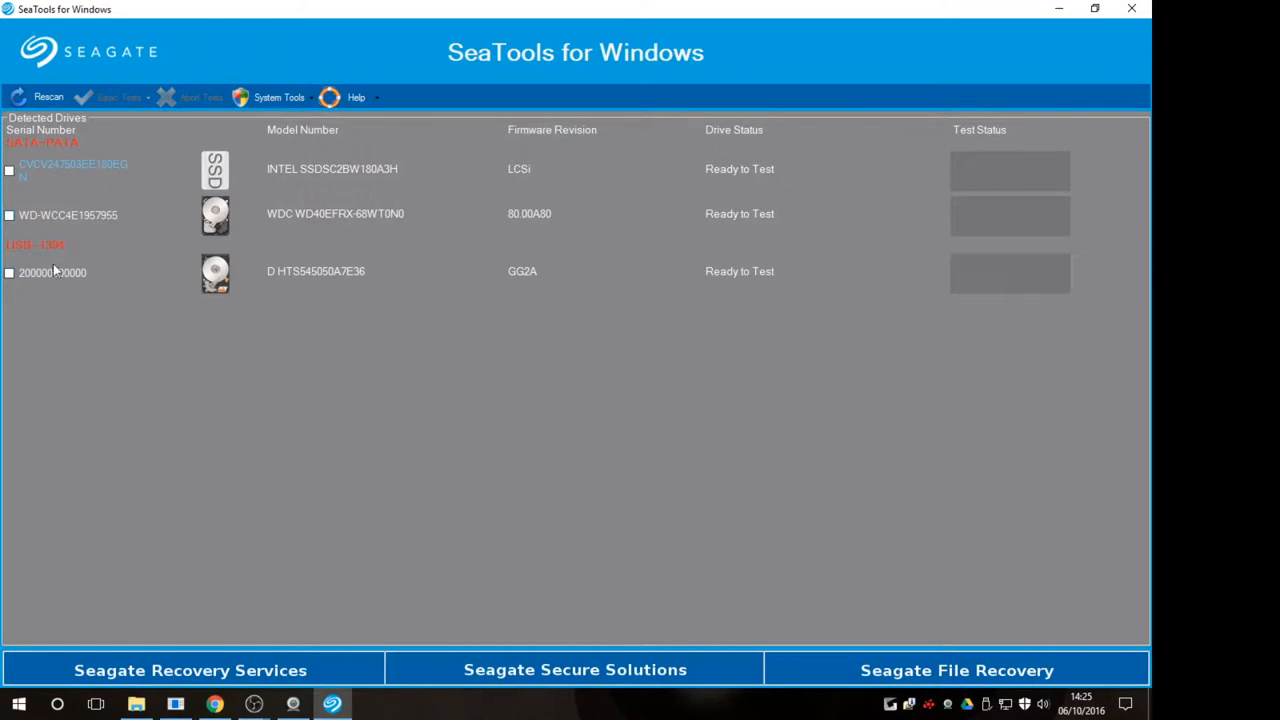
- Start the Short Generic test on the ticked USB drive and let it reach 100%
click(9, 272)
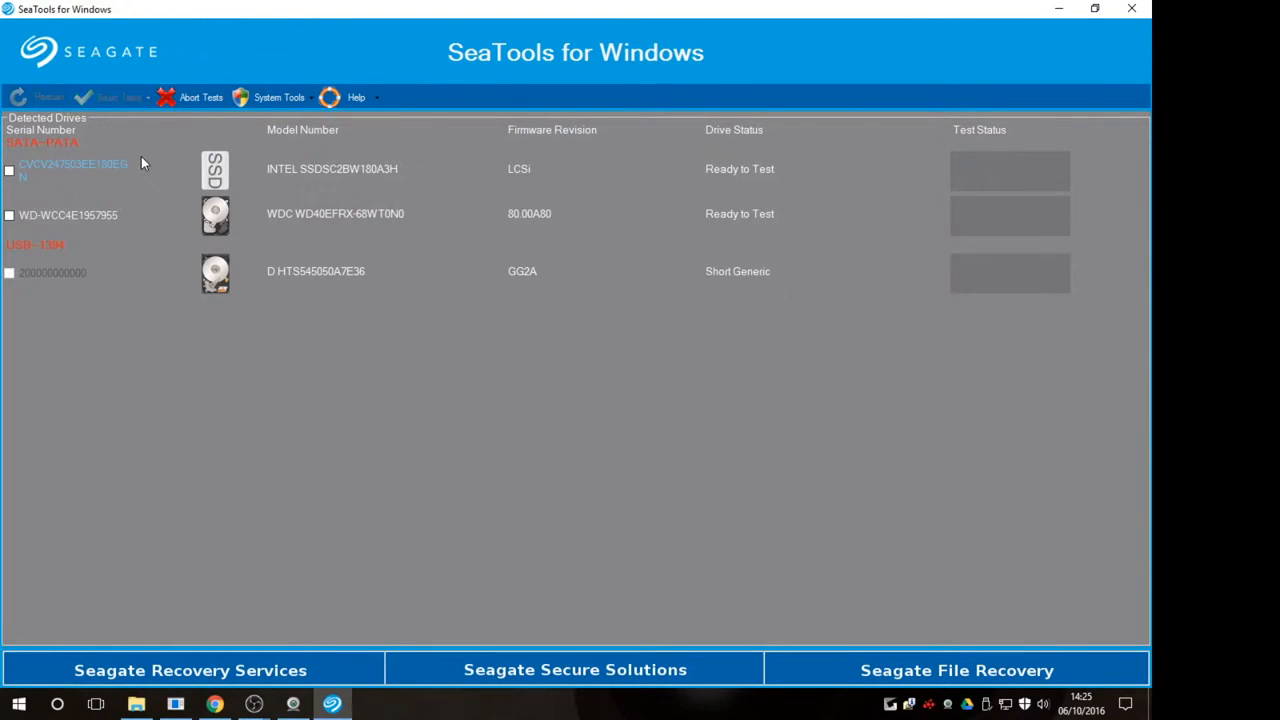
mouse_move(258, 311)
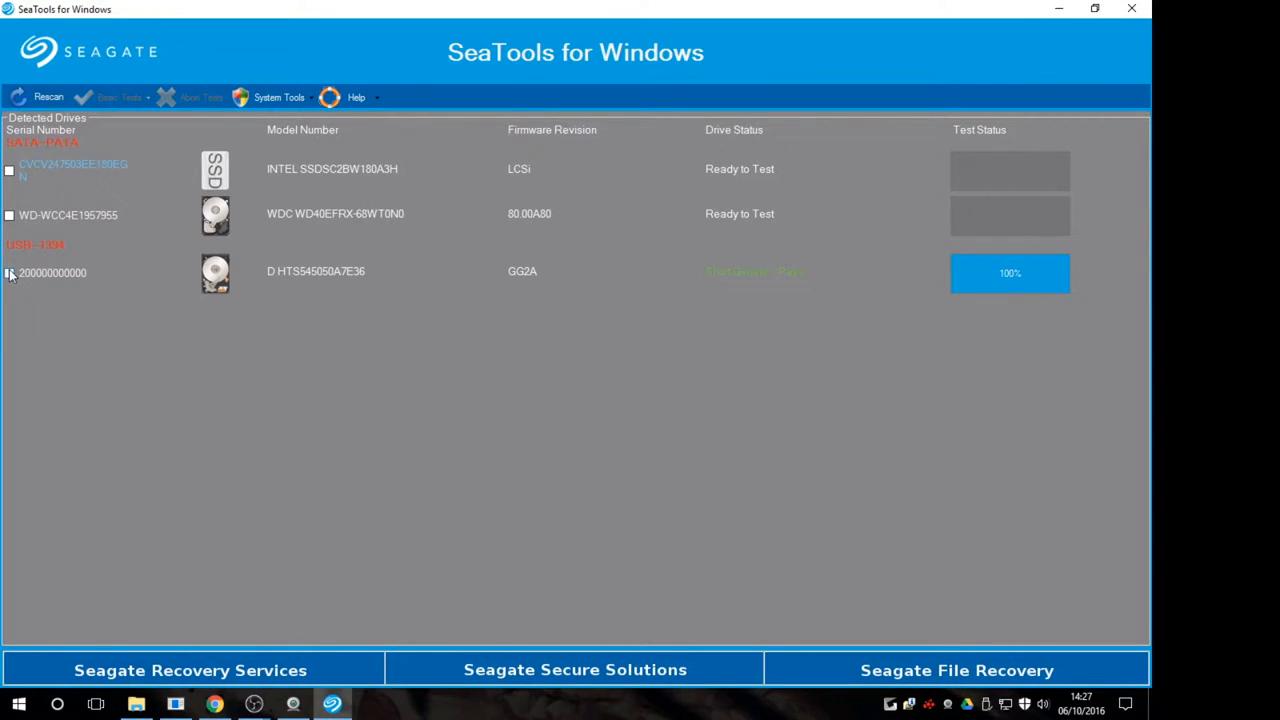
- Run a Long Generic test from Basic Tests on the USB drive
click(119, 97)
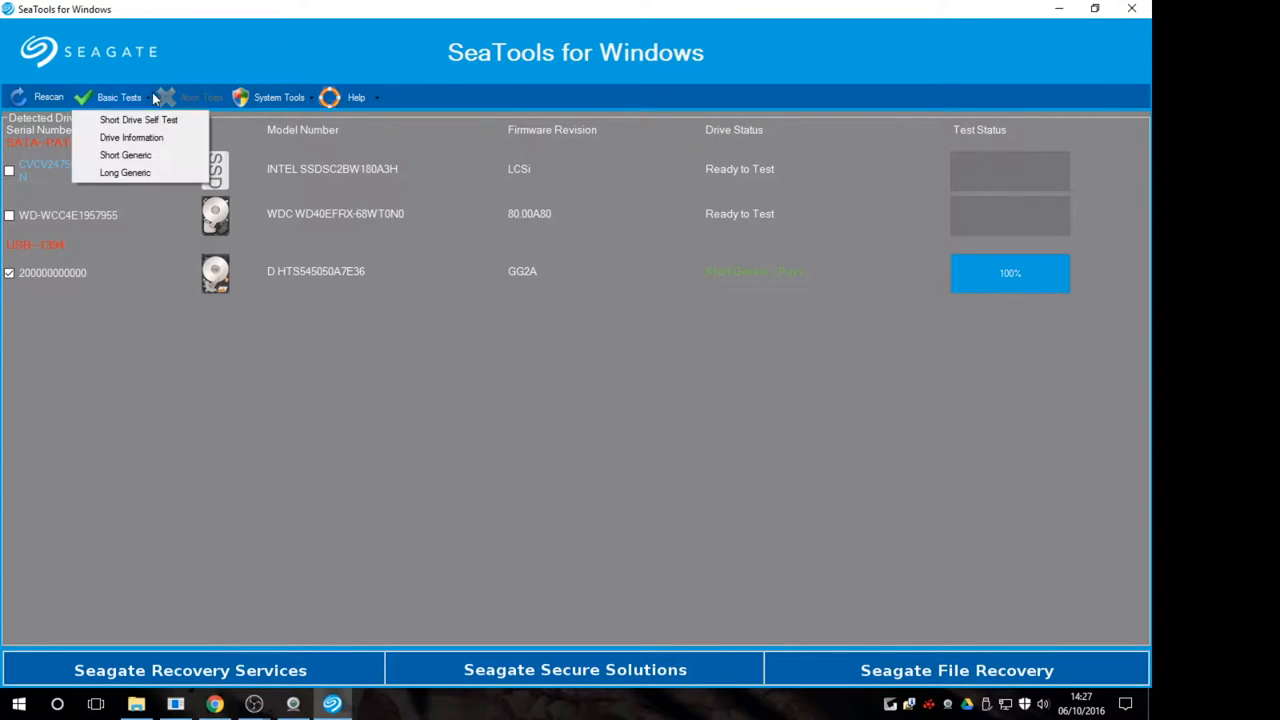
click(124, 172)
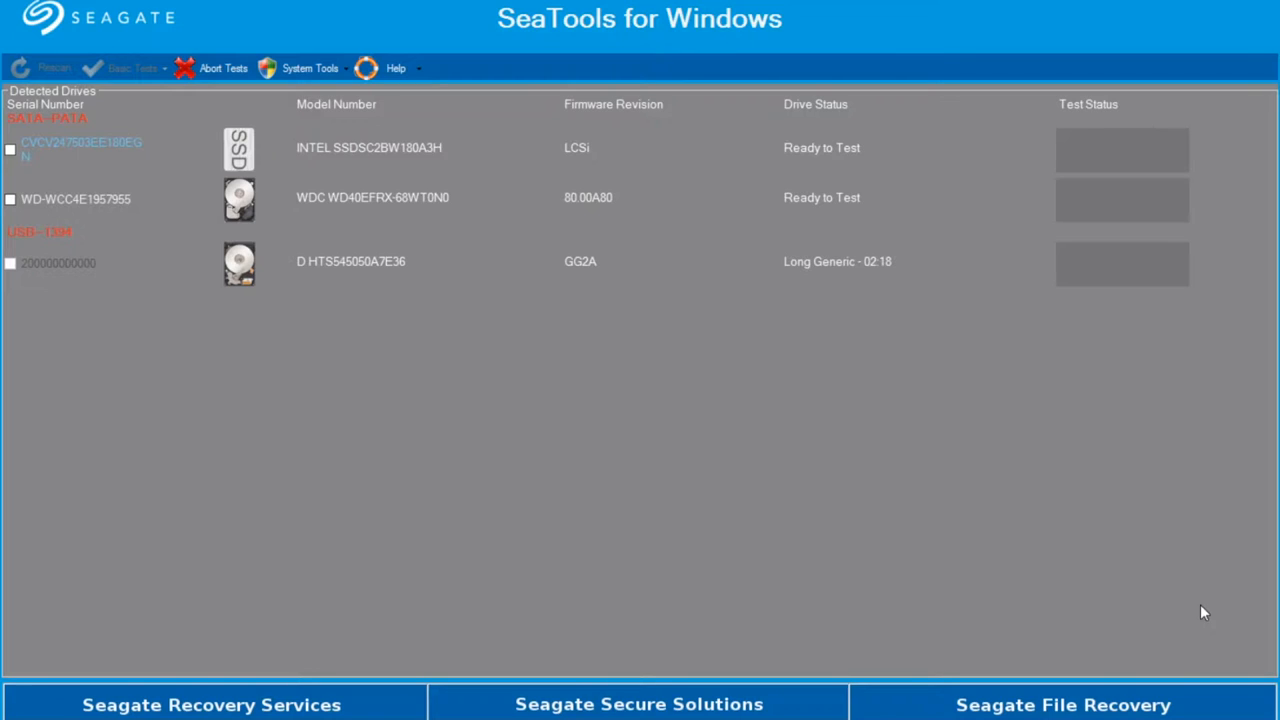
mouse_move(996, 534)
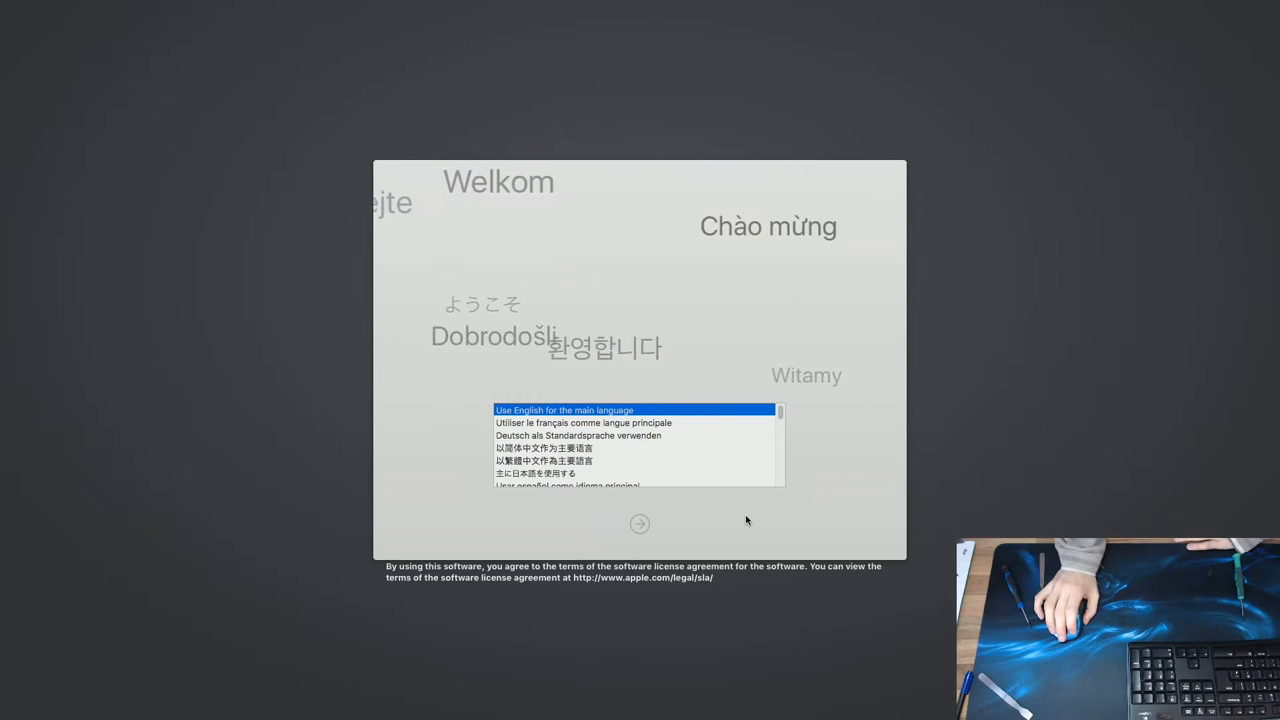
- Accept English as the main language and launch Disk Utility from macOS Utilities
click(639, 523)
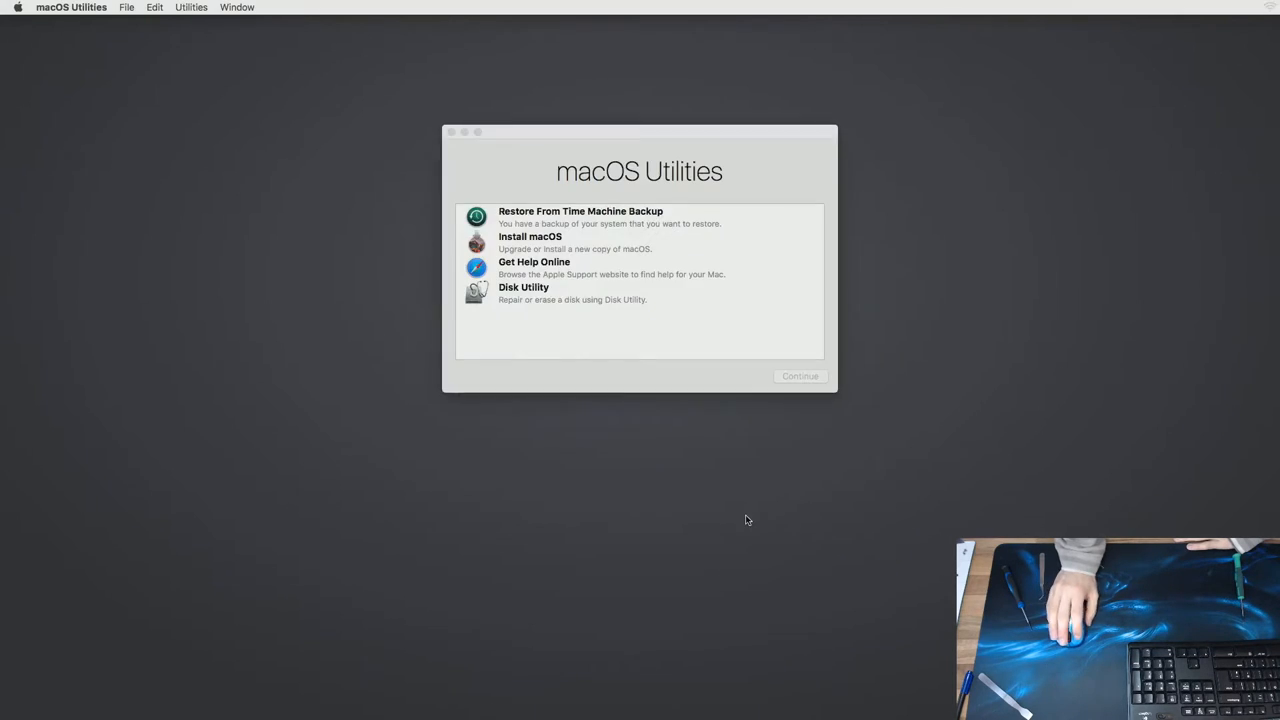
click(523, 293)
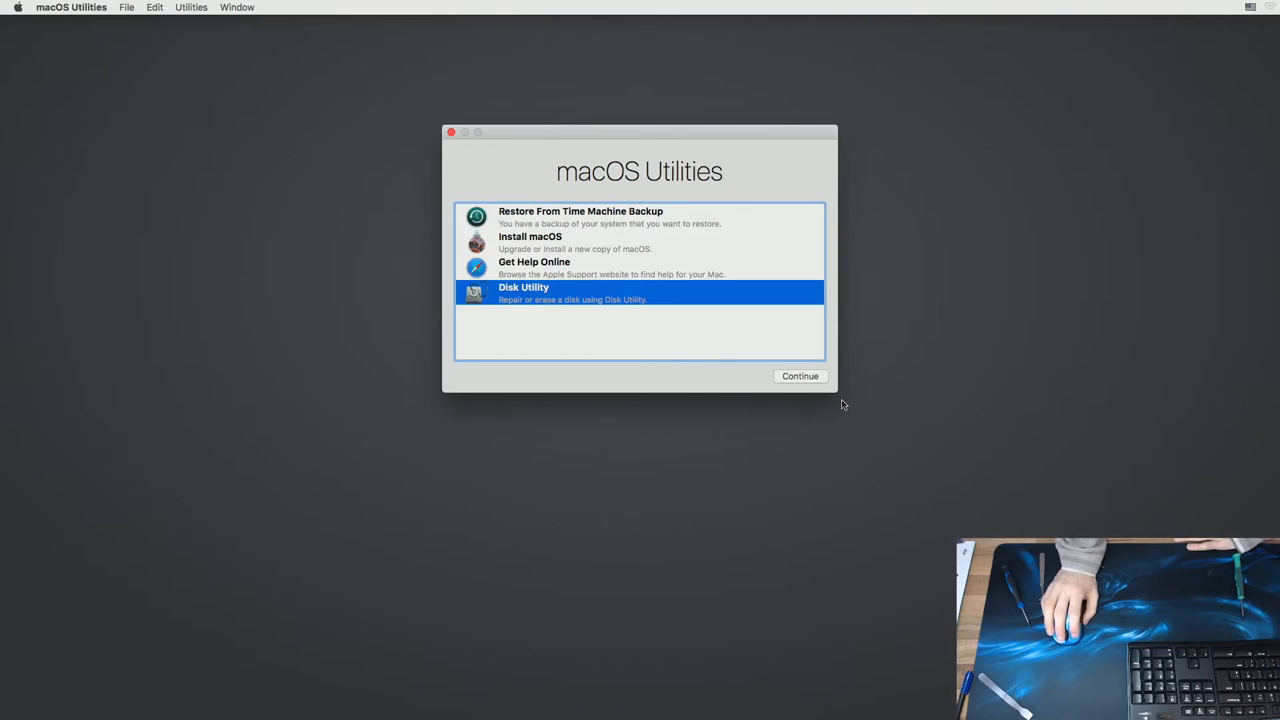
click(800, 376)
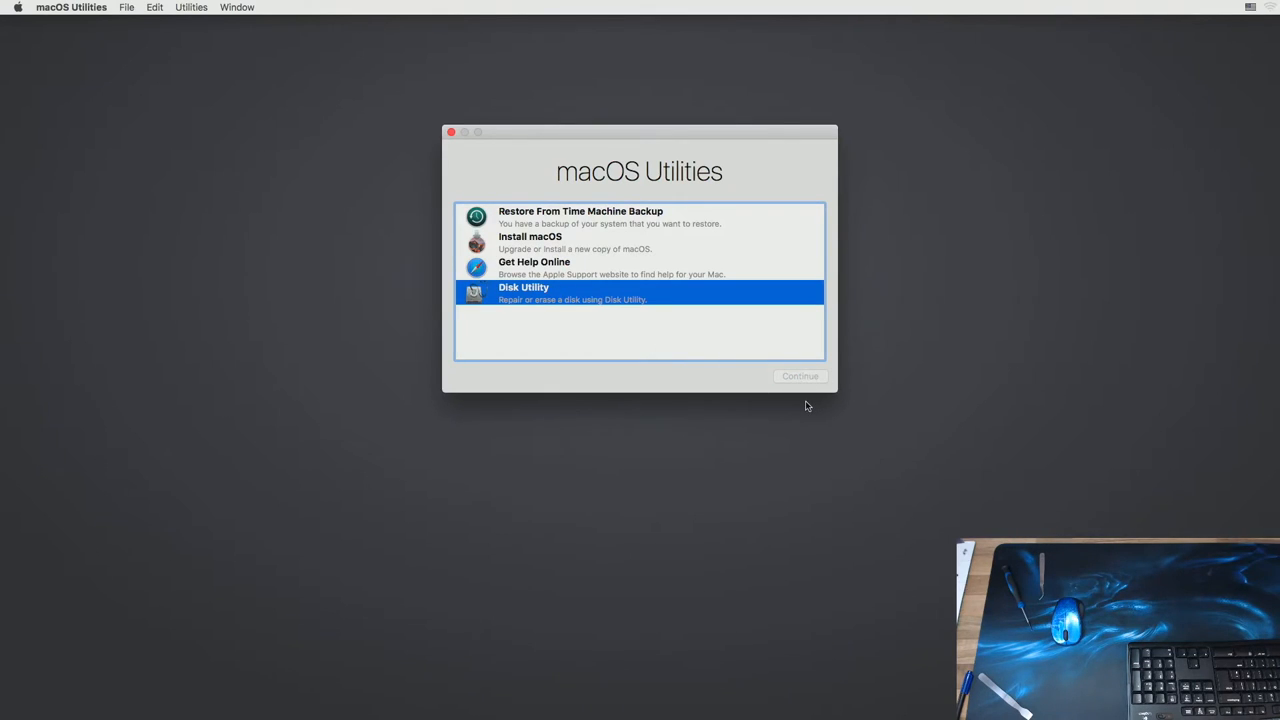
- Erase the Samsung SSD 750 EVO into a volume named 'Samsung' and close the report
click(800, 376)
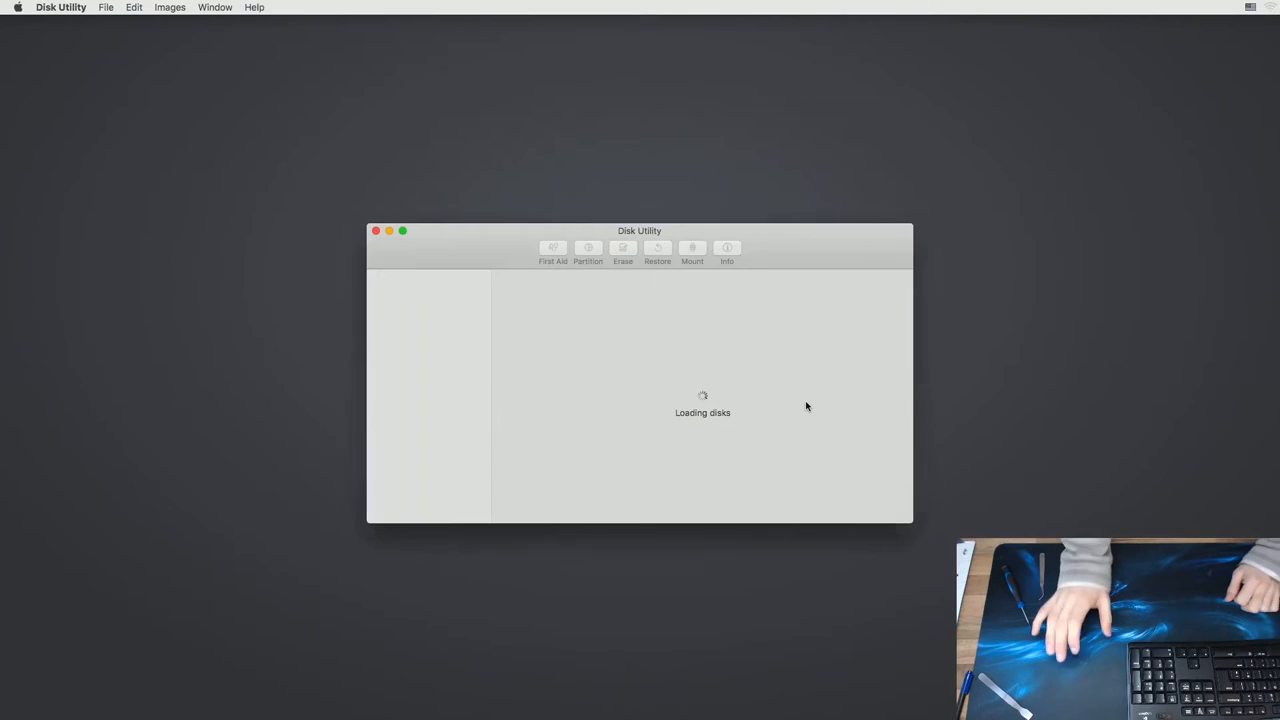
mouse_move(810, 400)
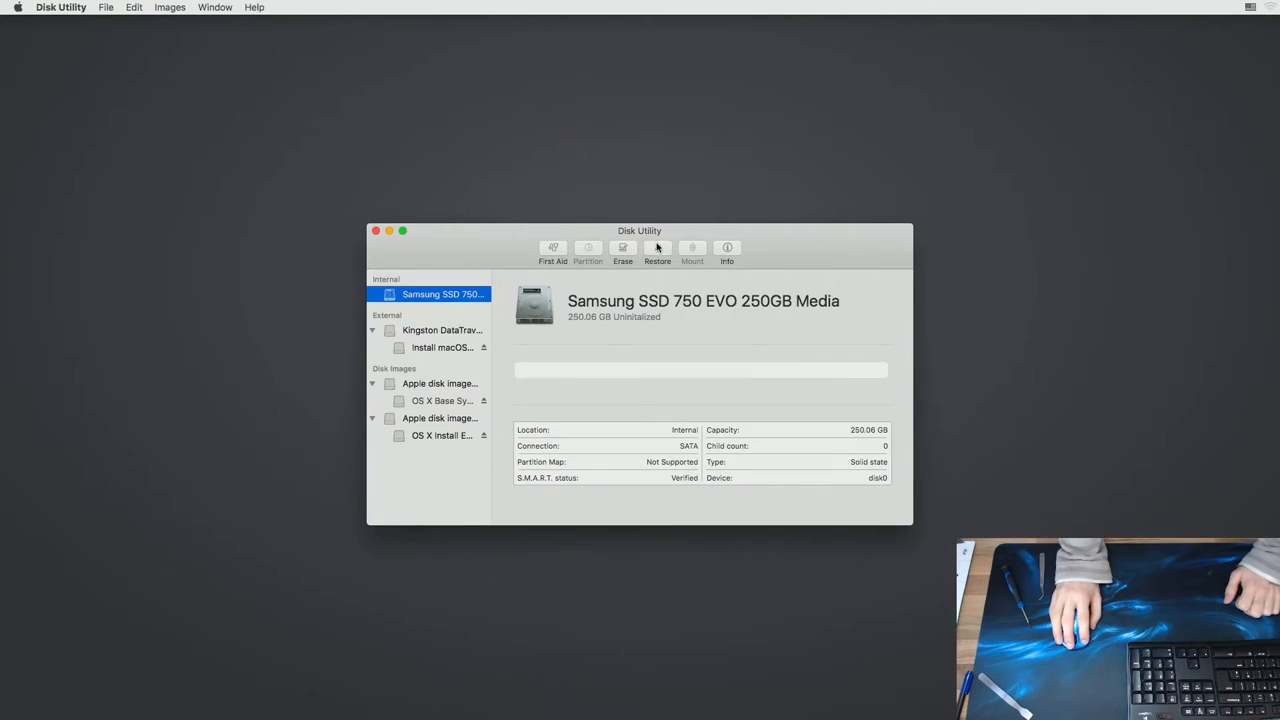
click(622, 251)
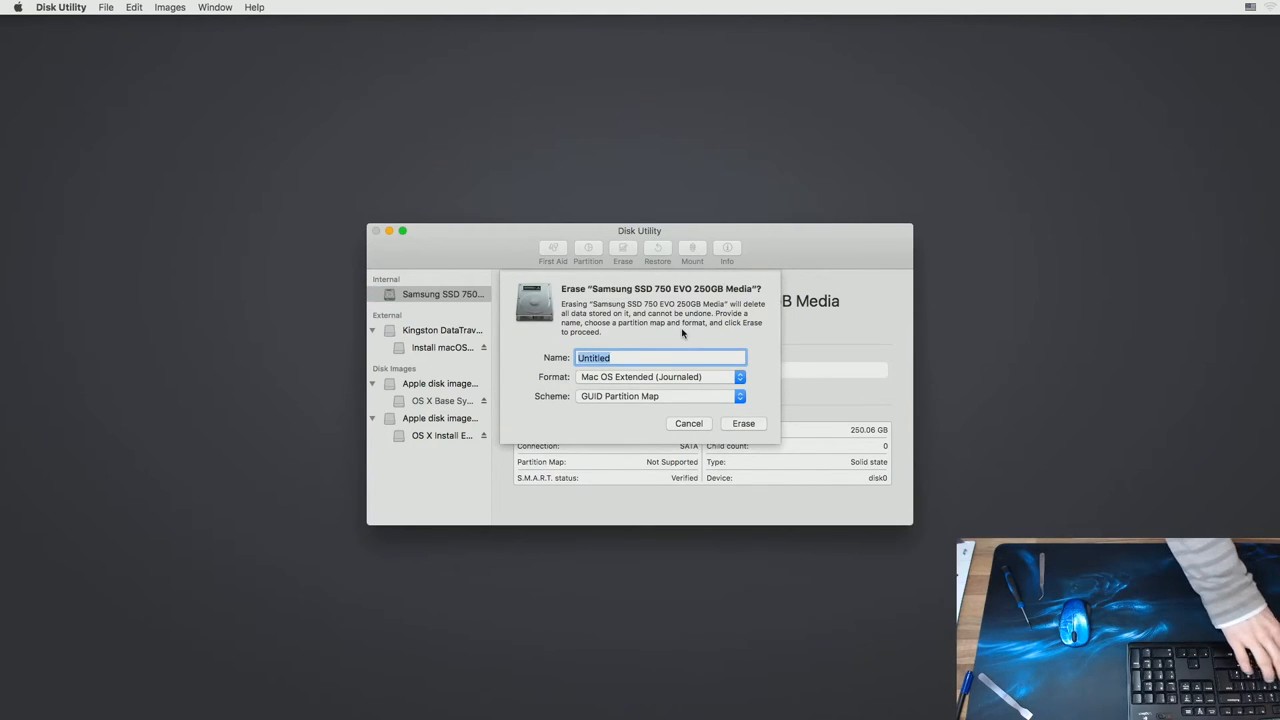
text(Samsung)
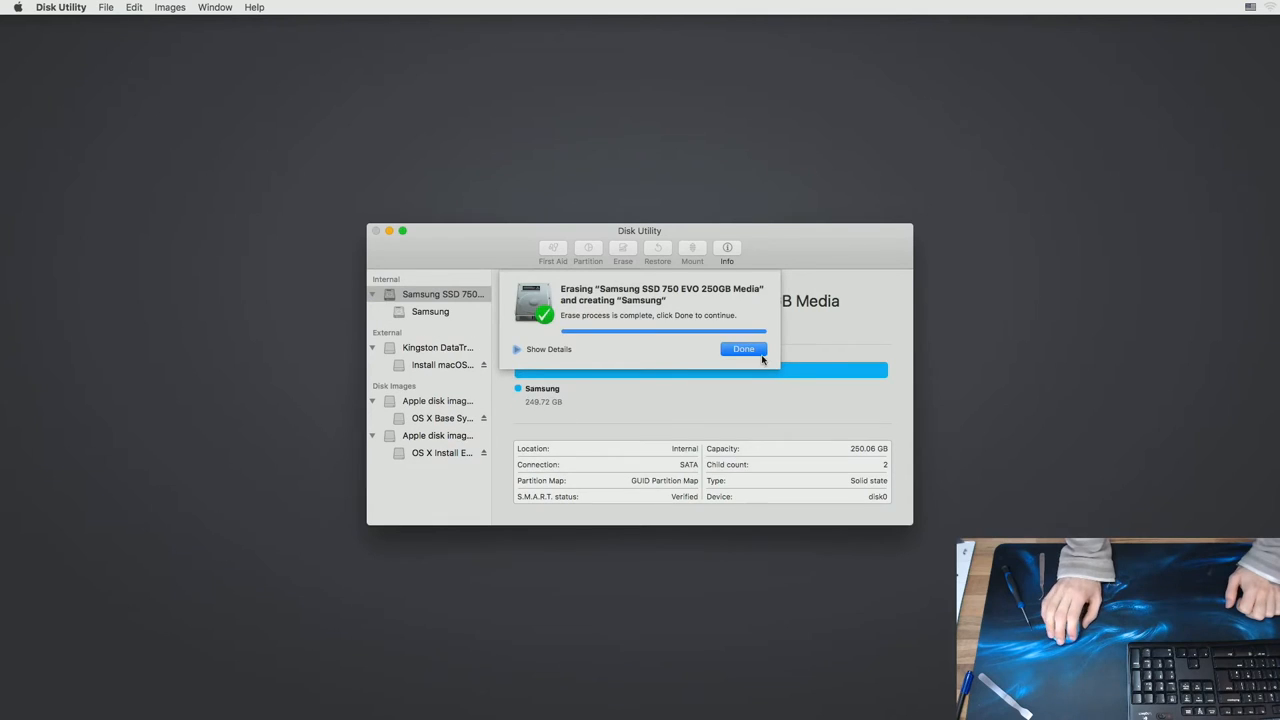
click(743, 349)
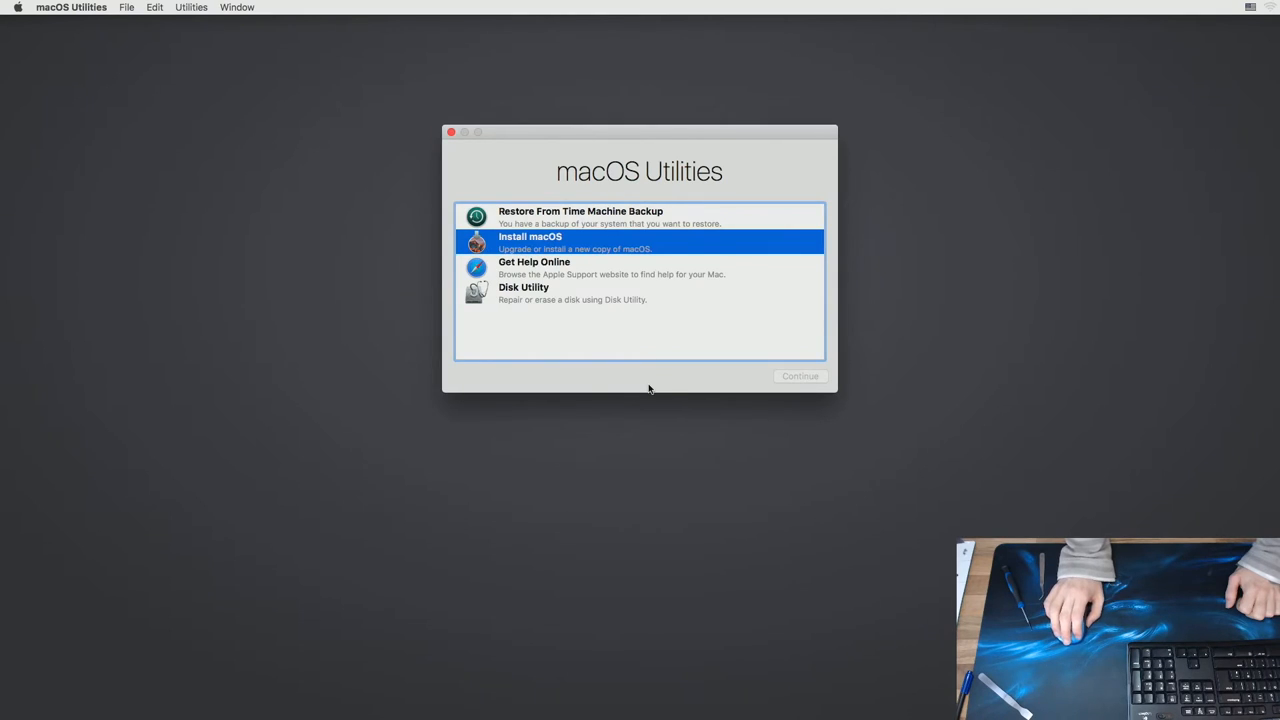
- Launch the Sierra installer, accept the license, and install onto the Samsung disk
double_click(530, 242)
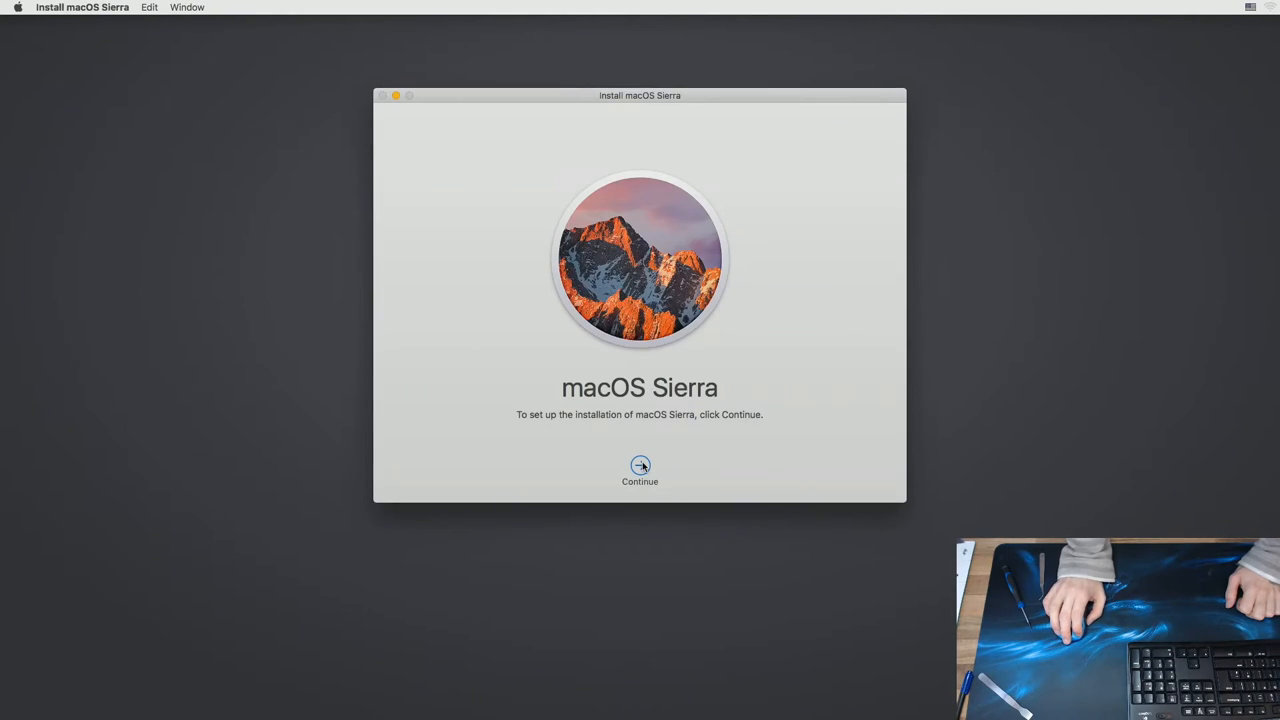
click(640, 467)
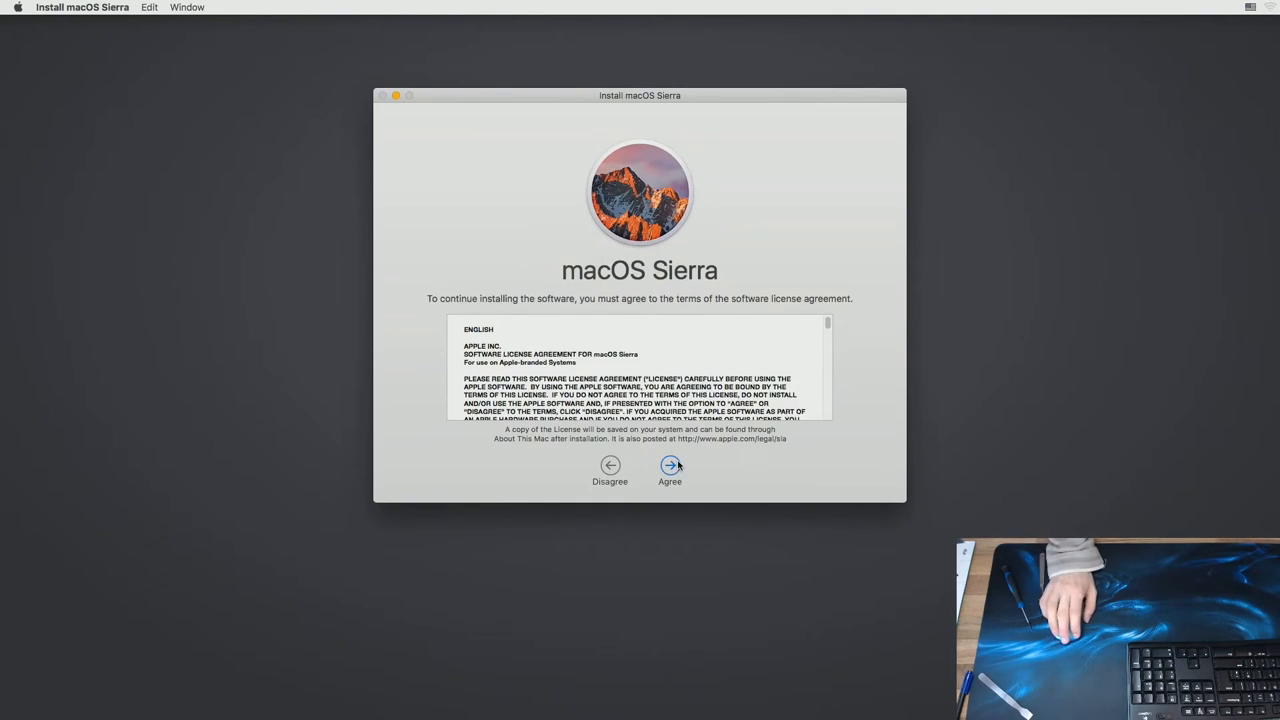
click(670, 465)
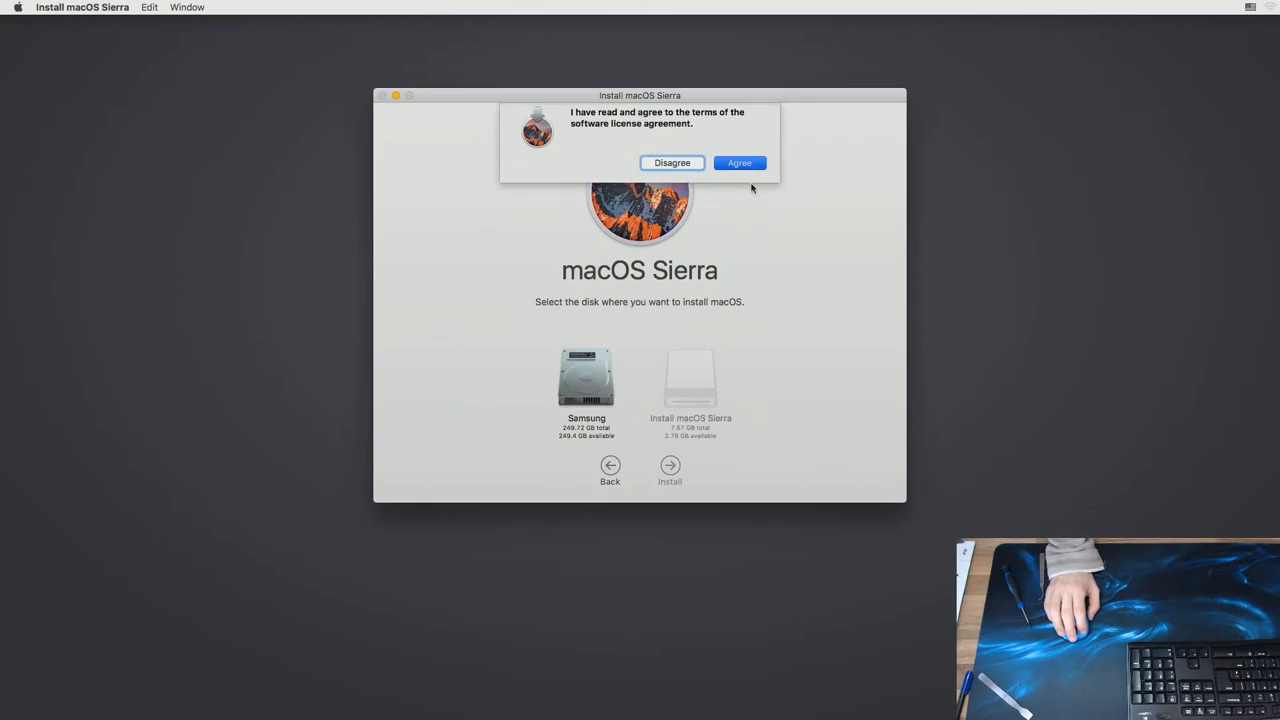
click(739, 162)
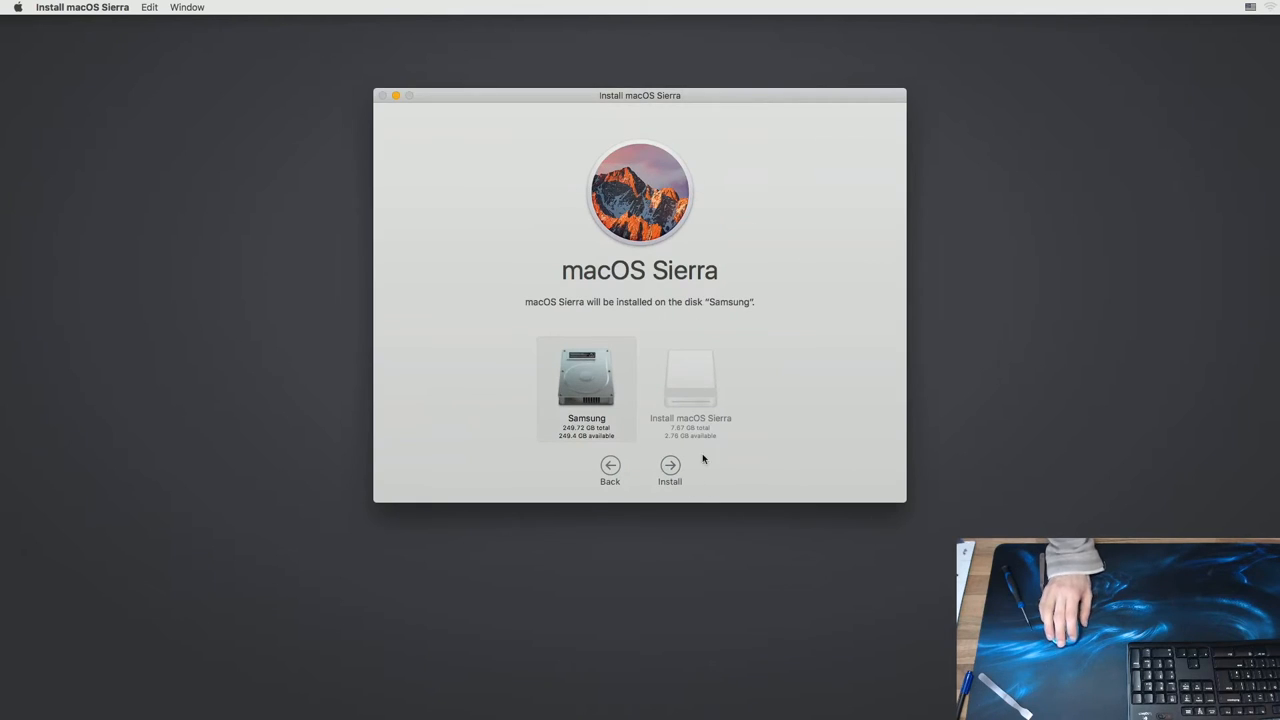
click(669, 465)
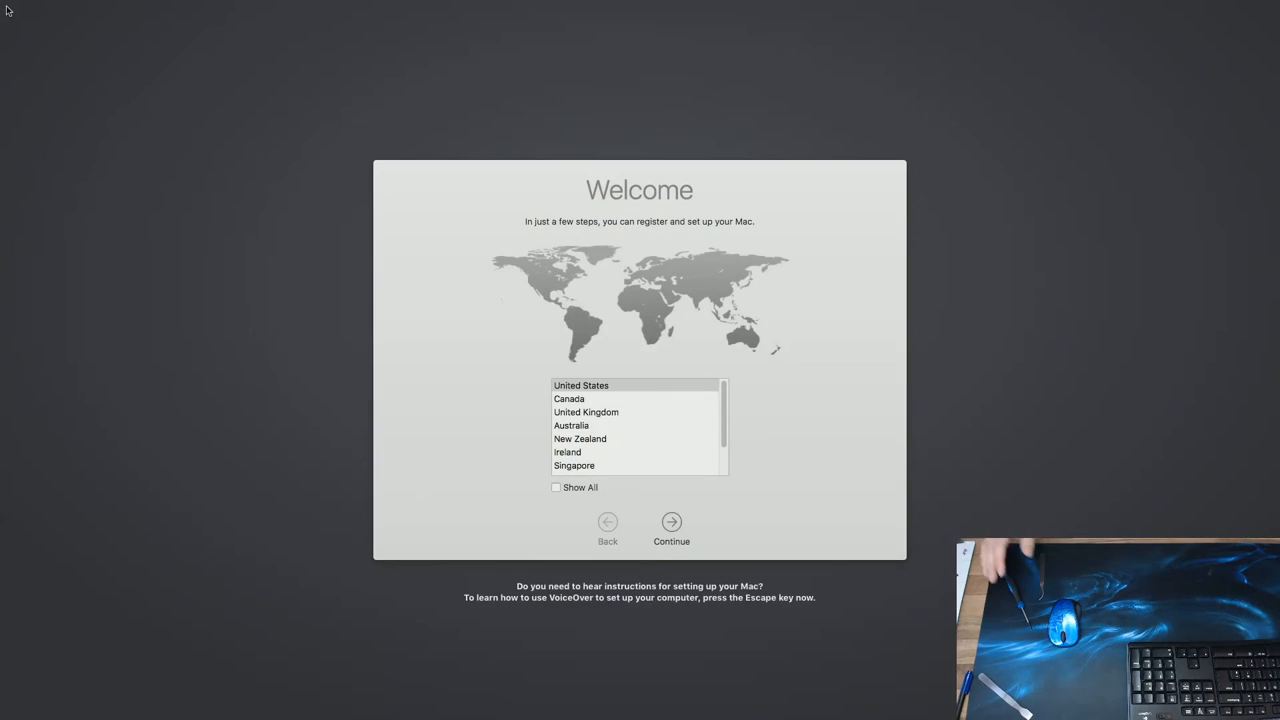
mouse_move(460, 264)
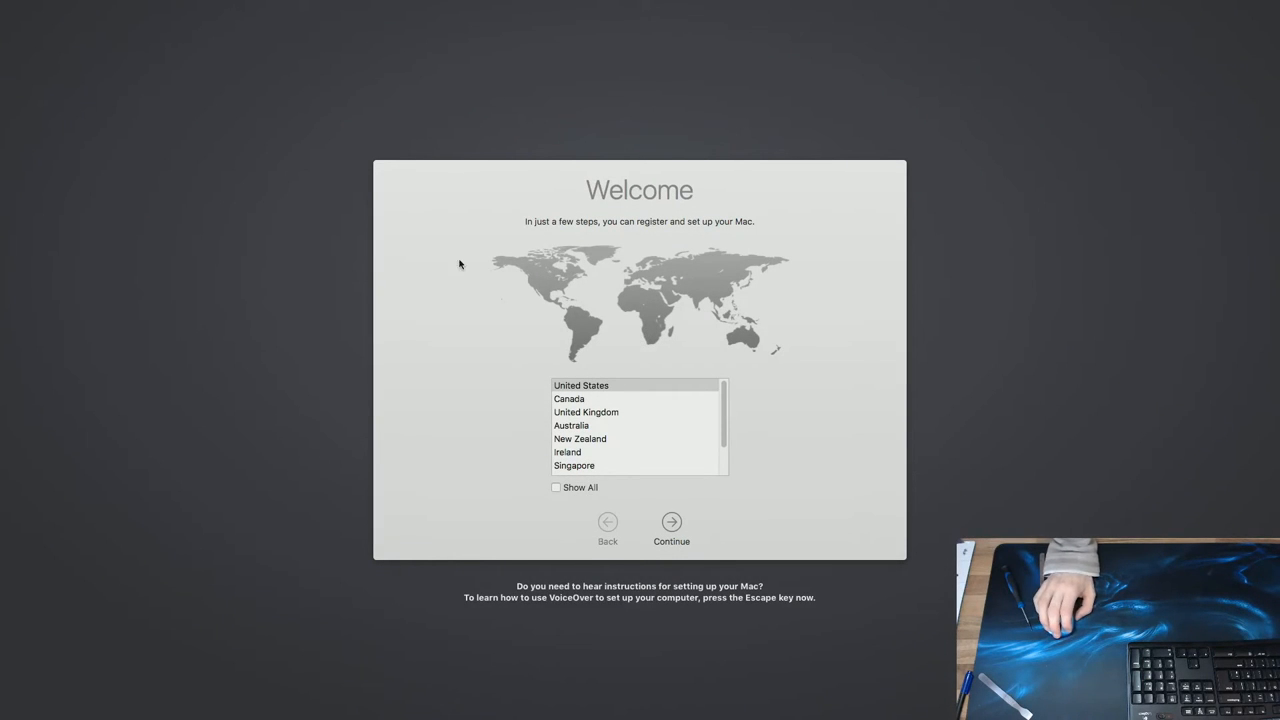
- Choose United Kingdom and British keyboard, then join 'Adamant IT' Wi-Fi with its password
click(586, 412)
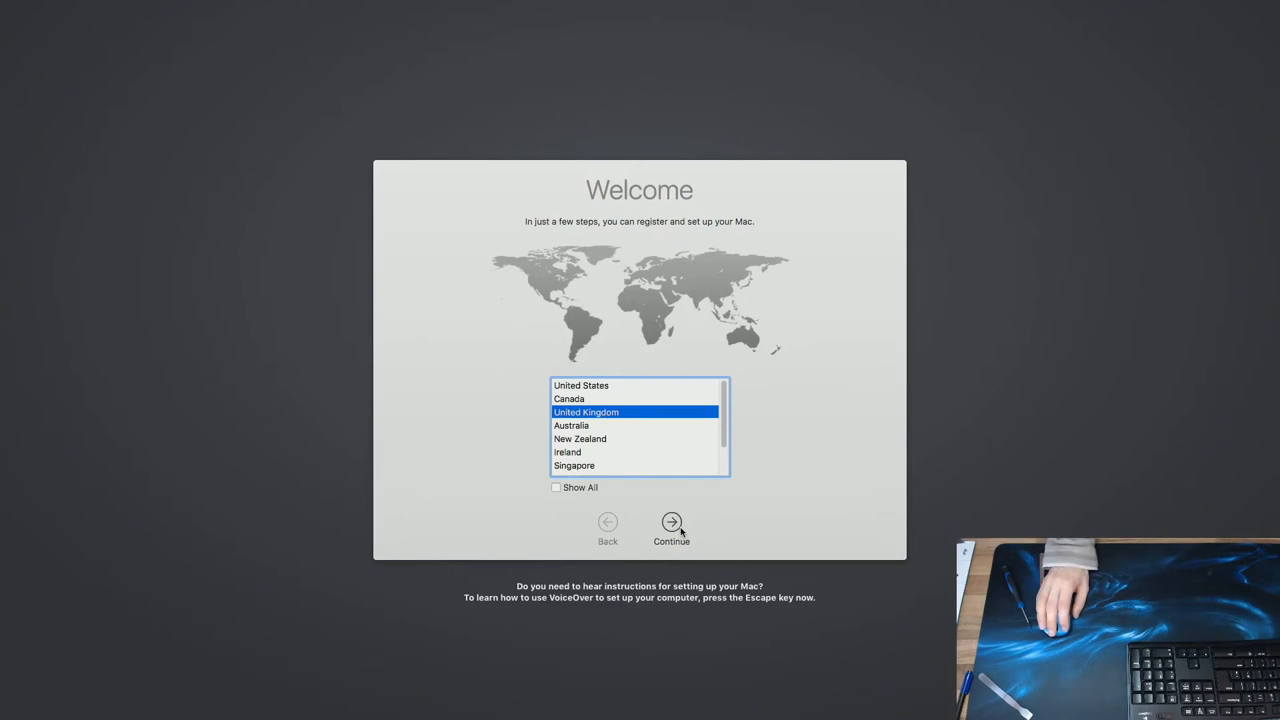
click(671, 521)
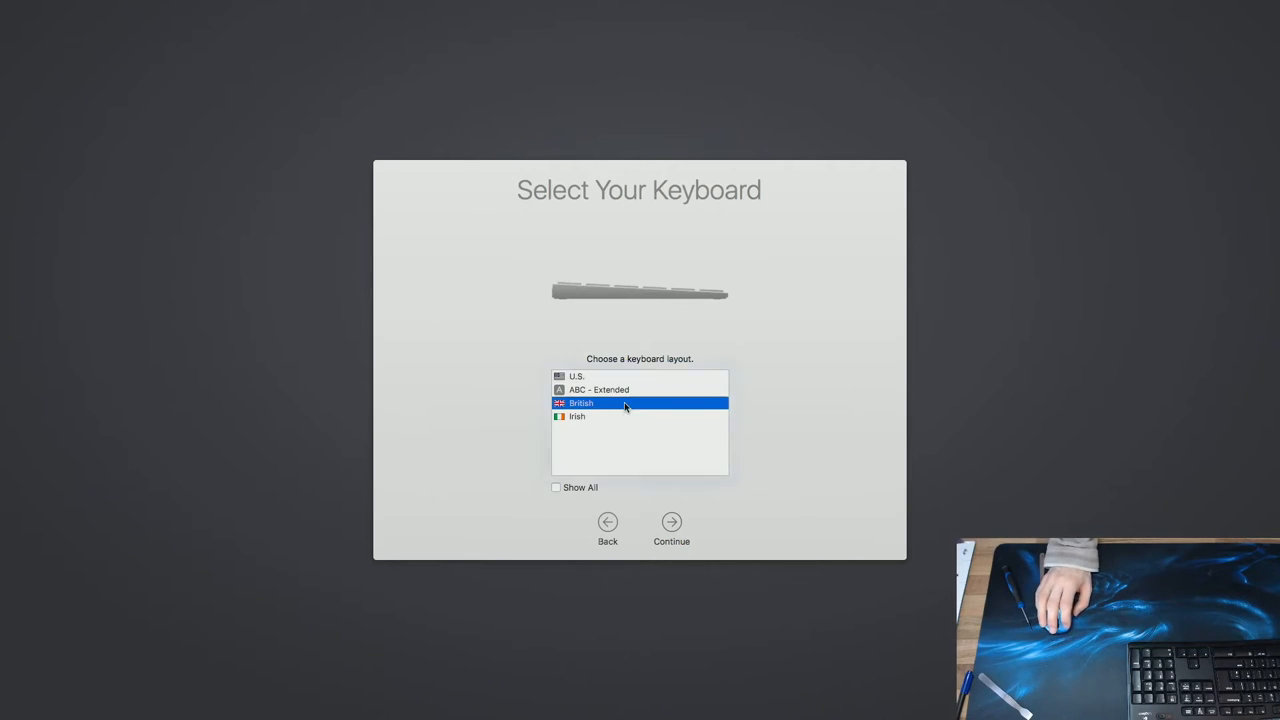
click(671, 521)
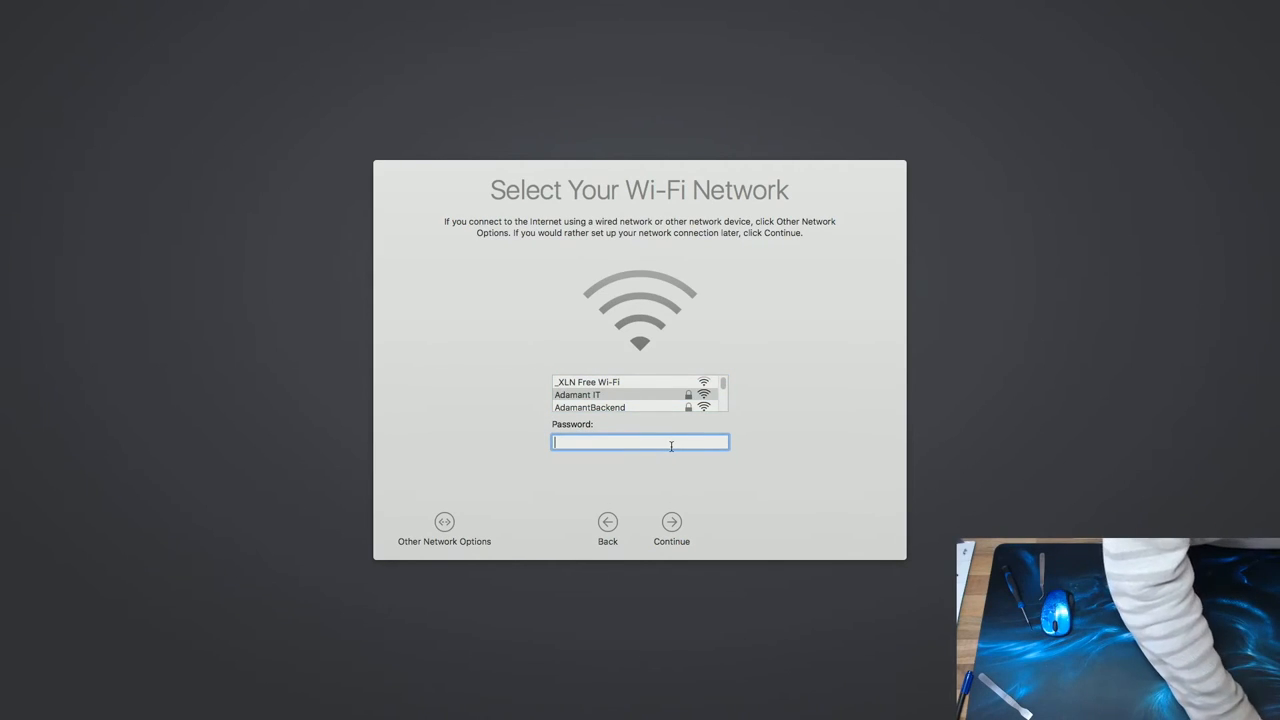
text(password)
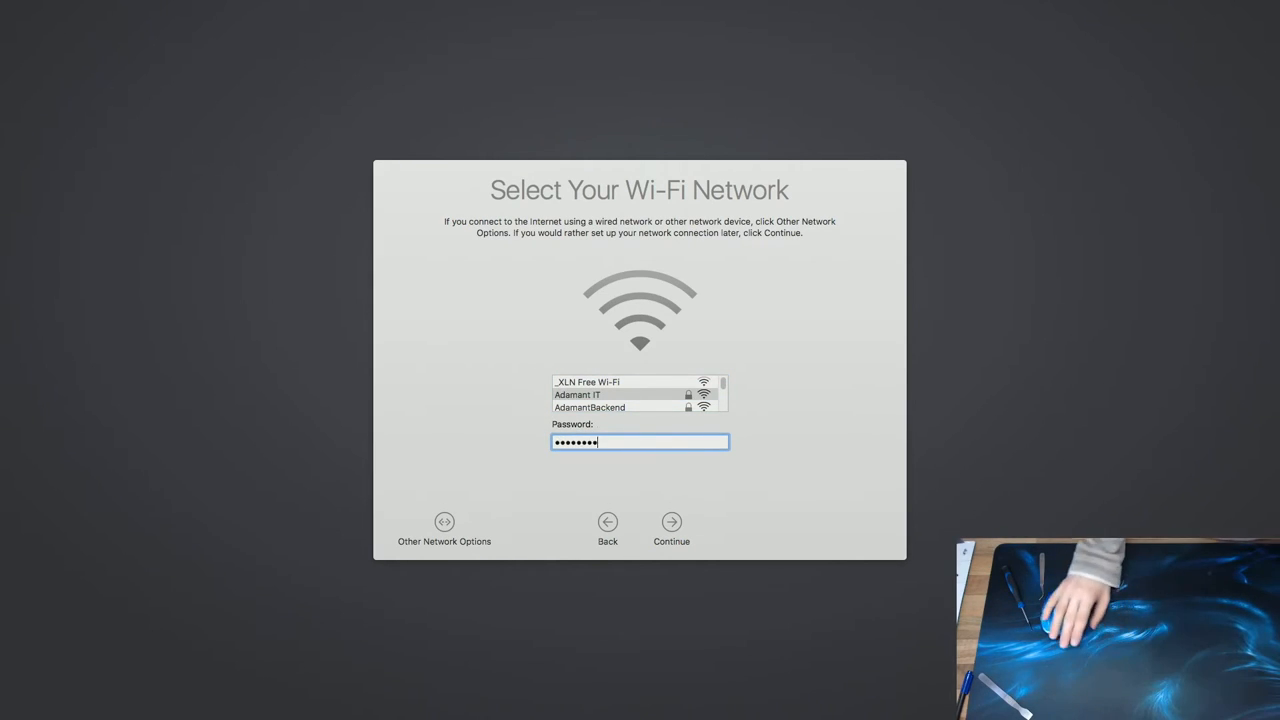
click(671, 522)
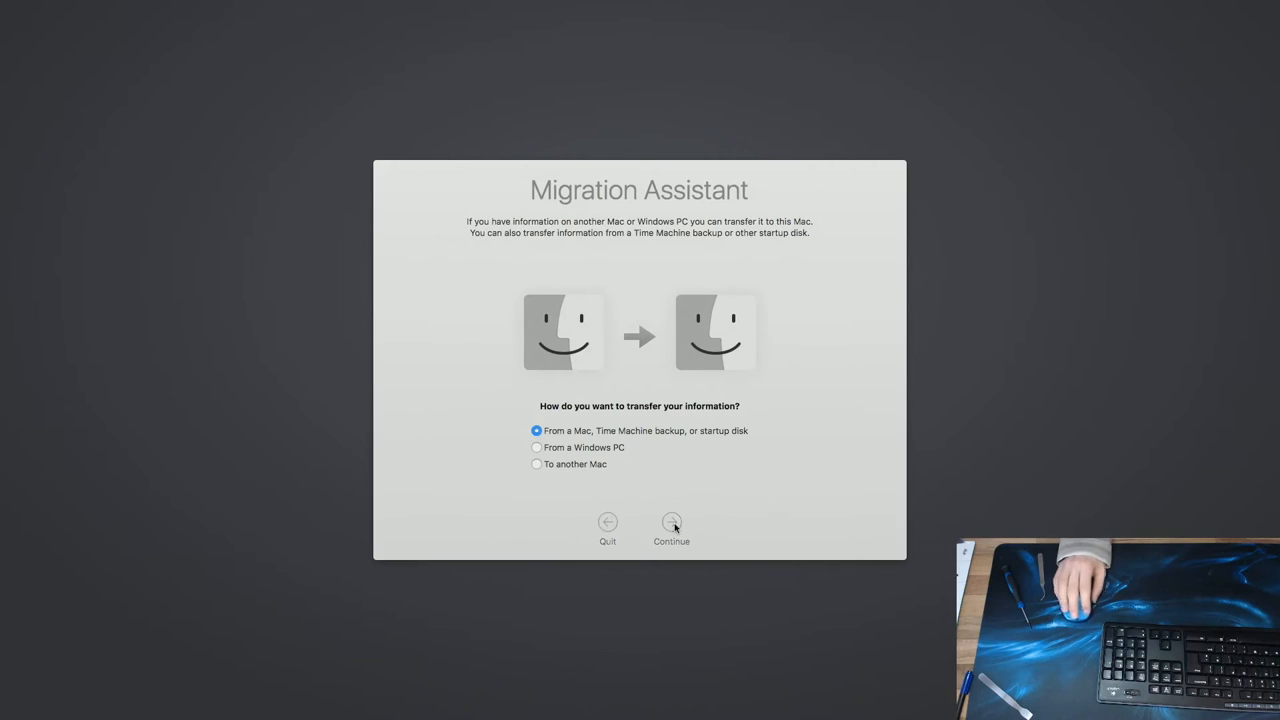
- Transfer from the Seagate drive's 'Office mini mac' Time Machine backup to this Mac
click(671, 521)
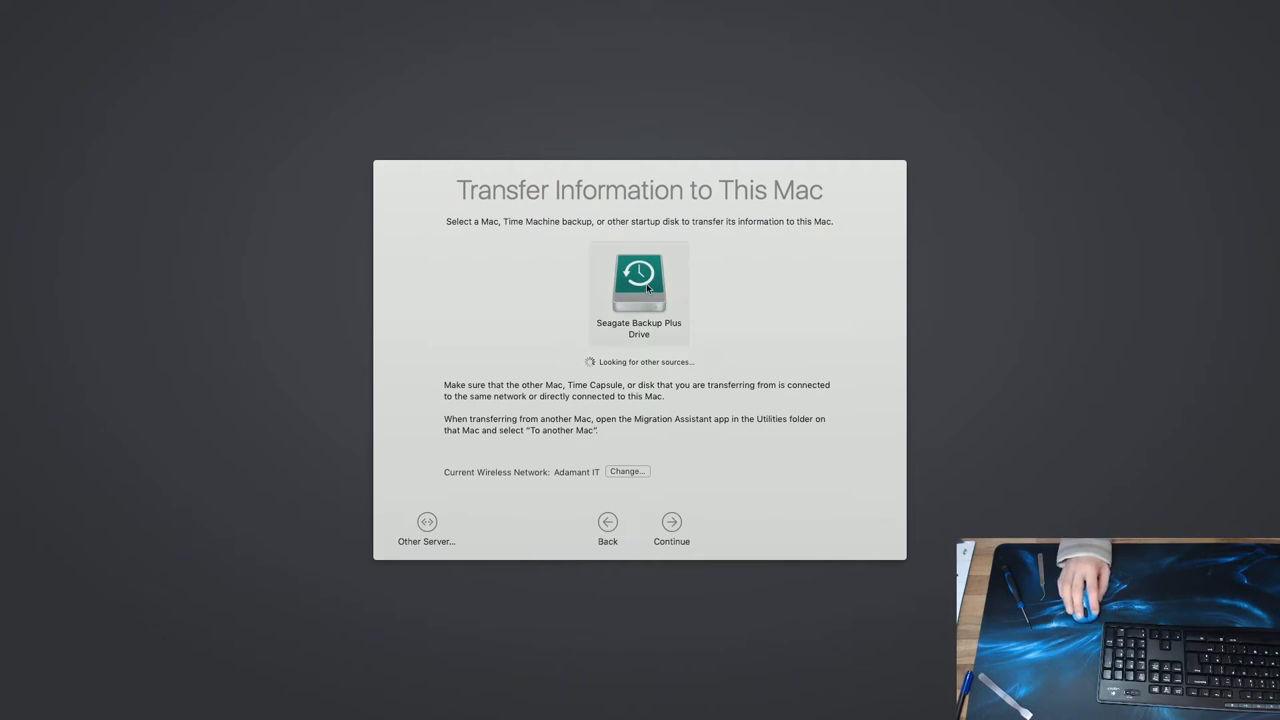
mouse_move(687, 310)
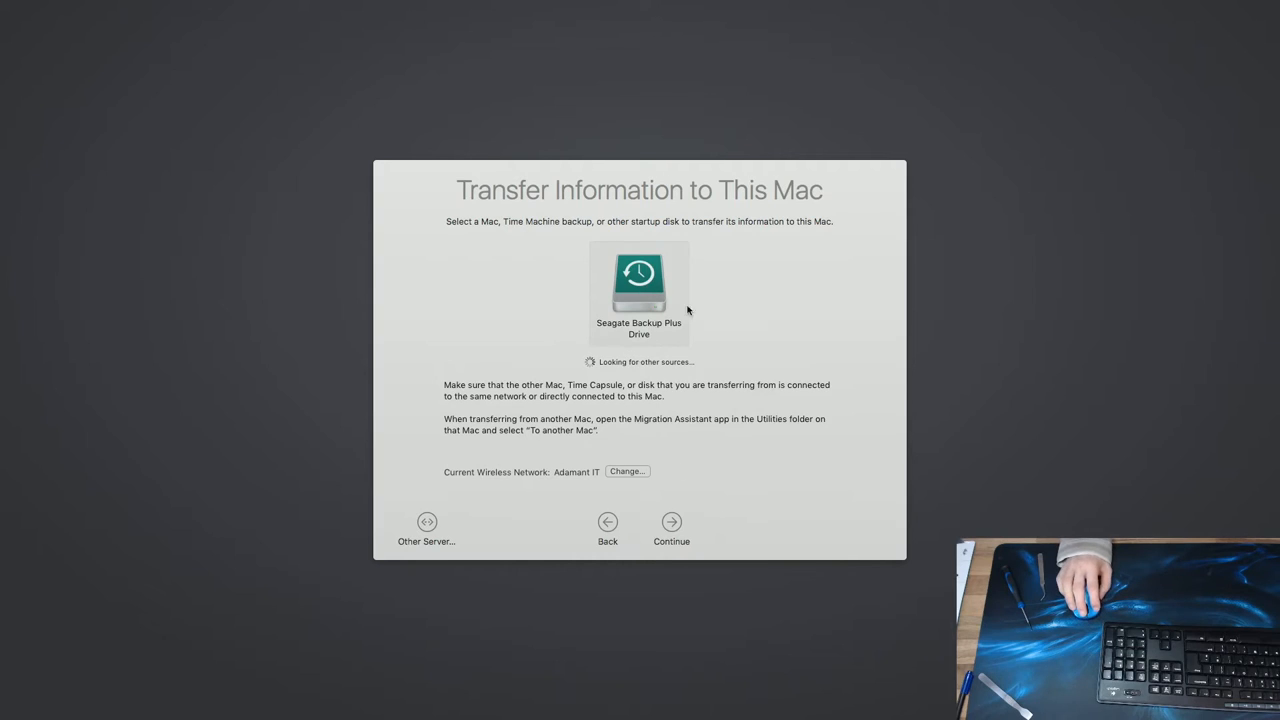
mouse_move(672, 522)
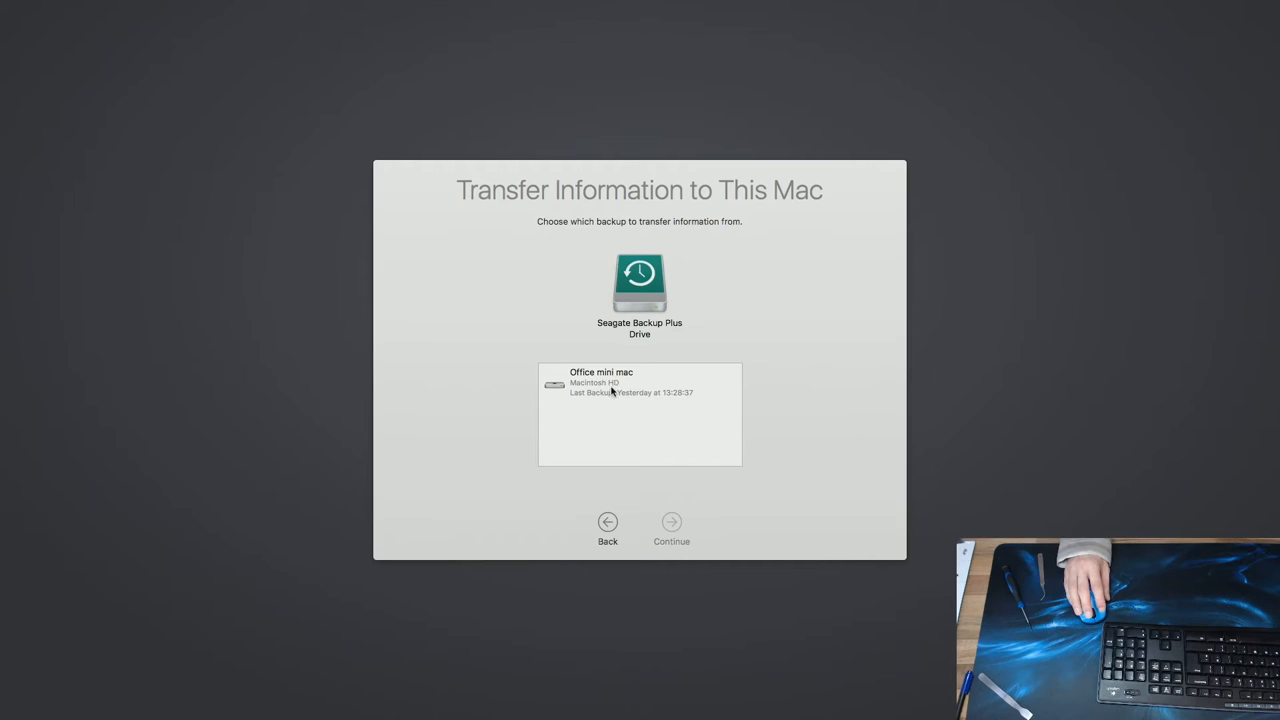
click(639, 382)
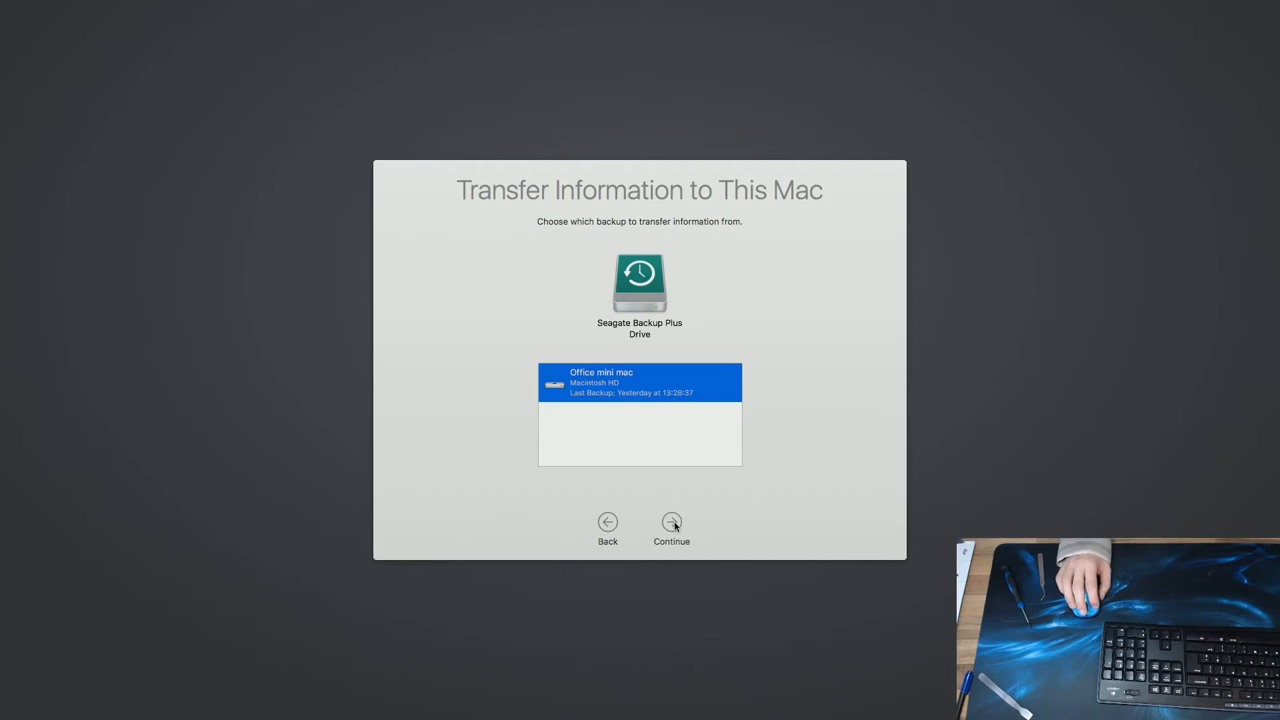
click(671, 522)
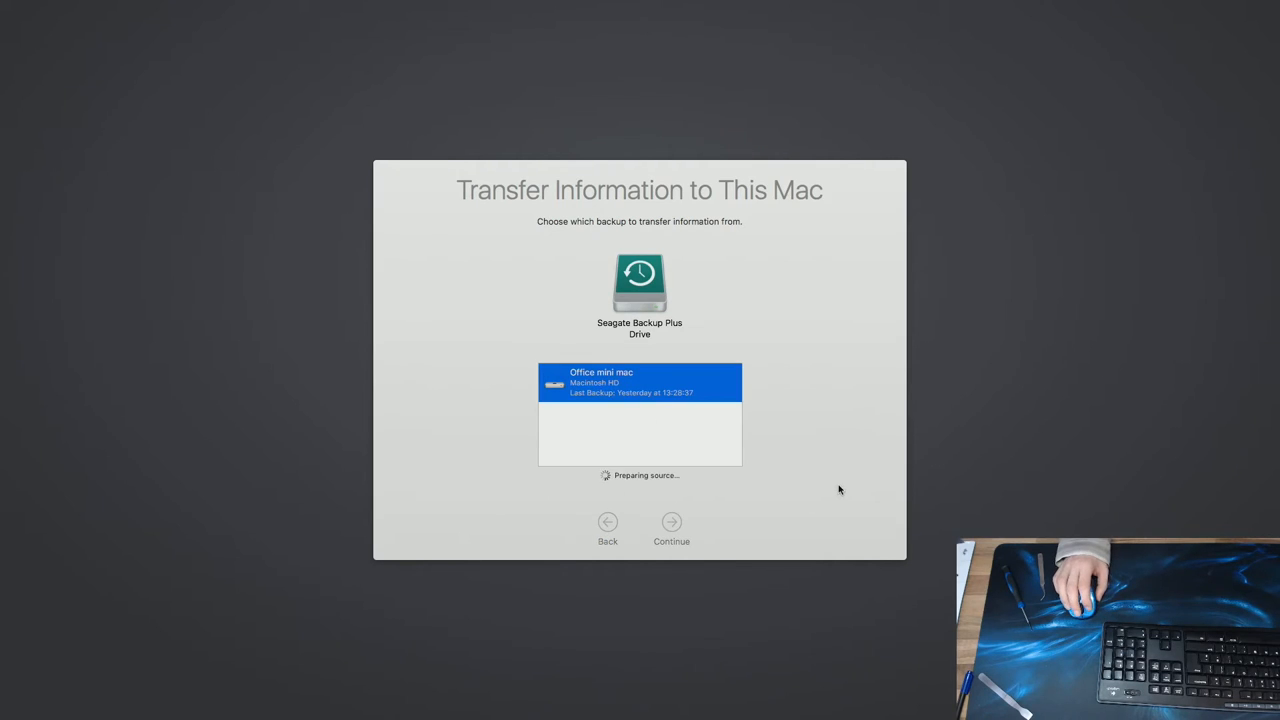
click(671, 522)
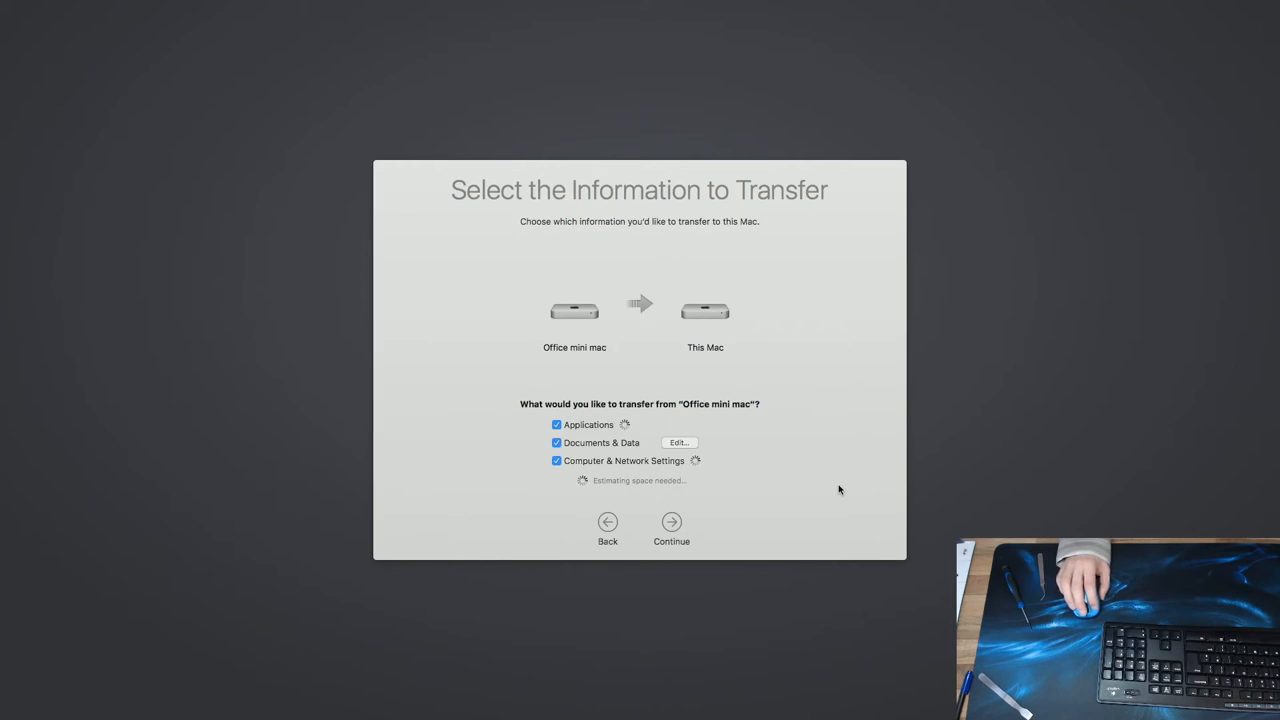
mouse_move(558, 502)
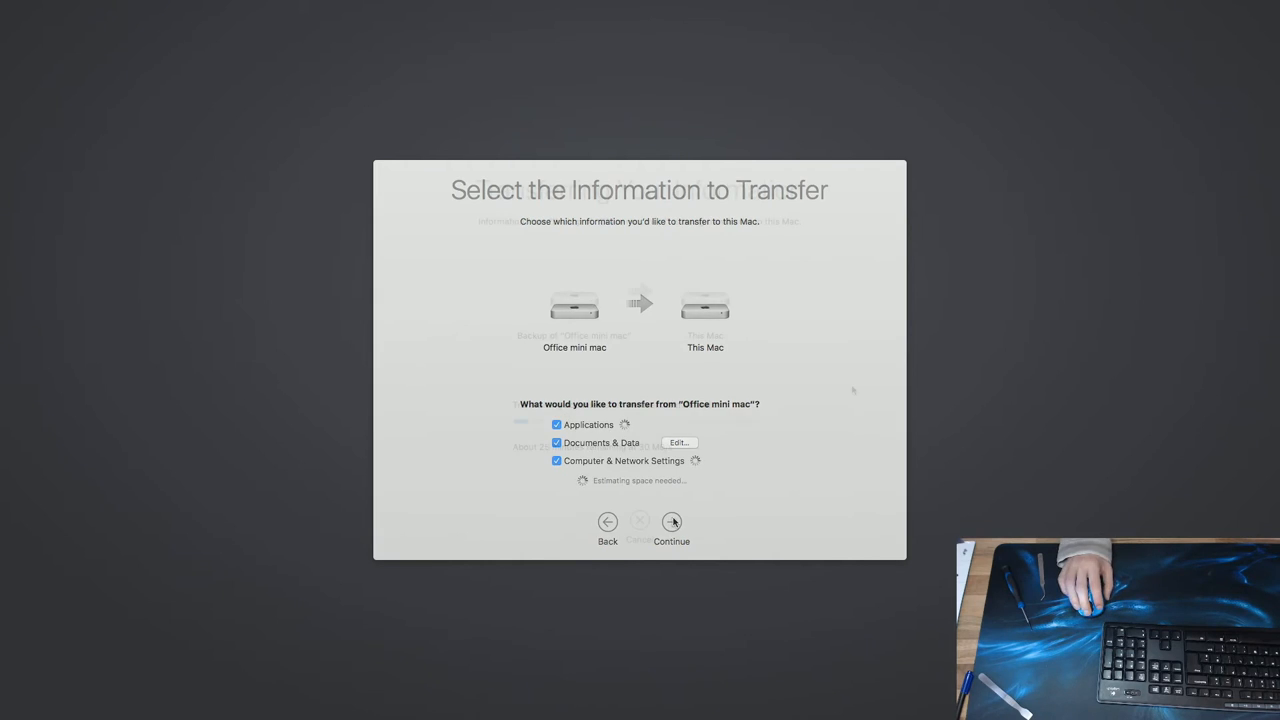
click(671, 521)
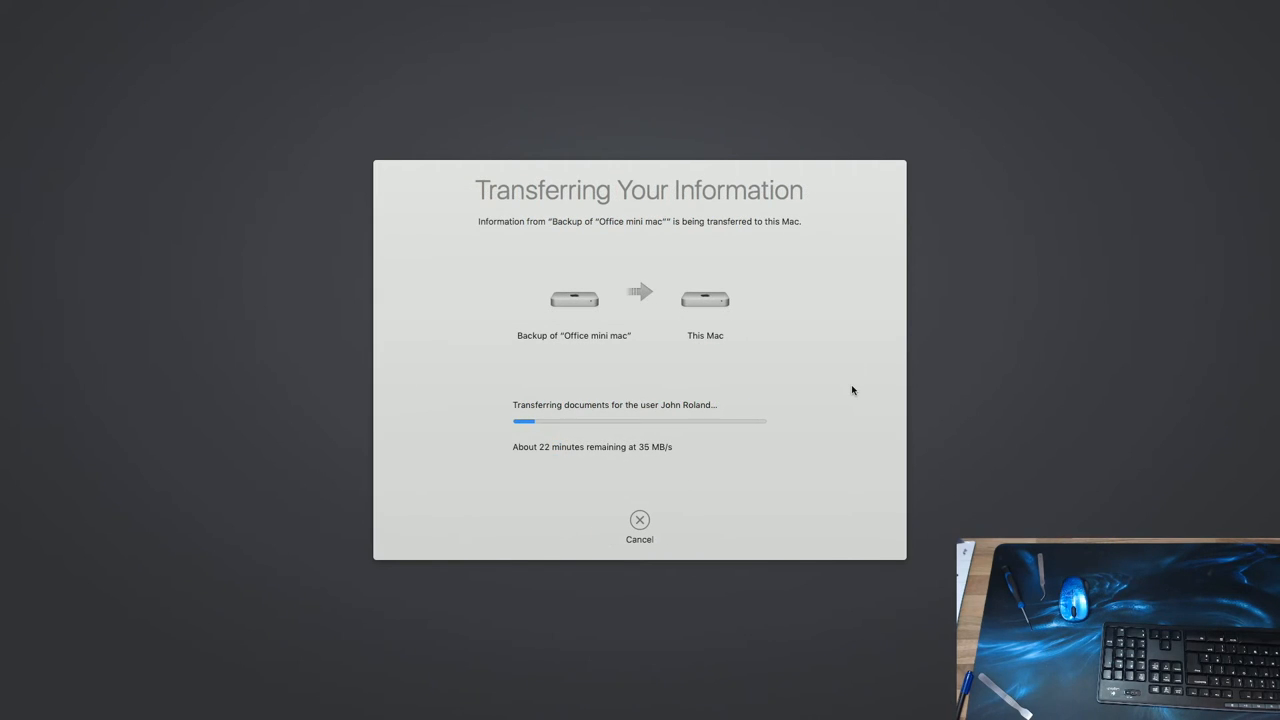